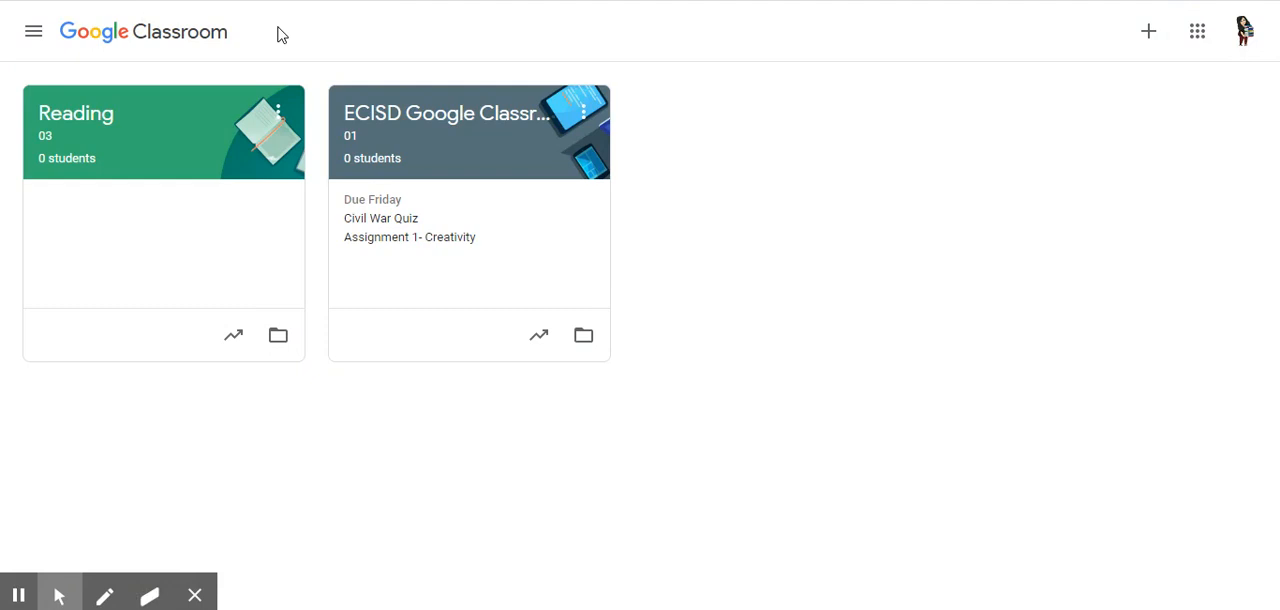
mouse_move(405, 135)
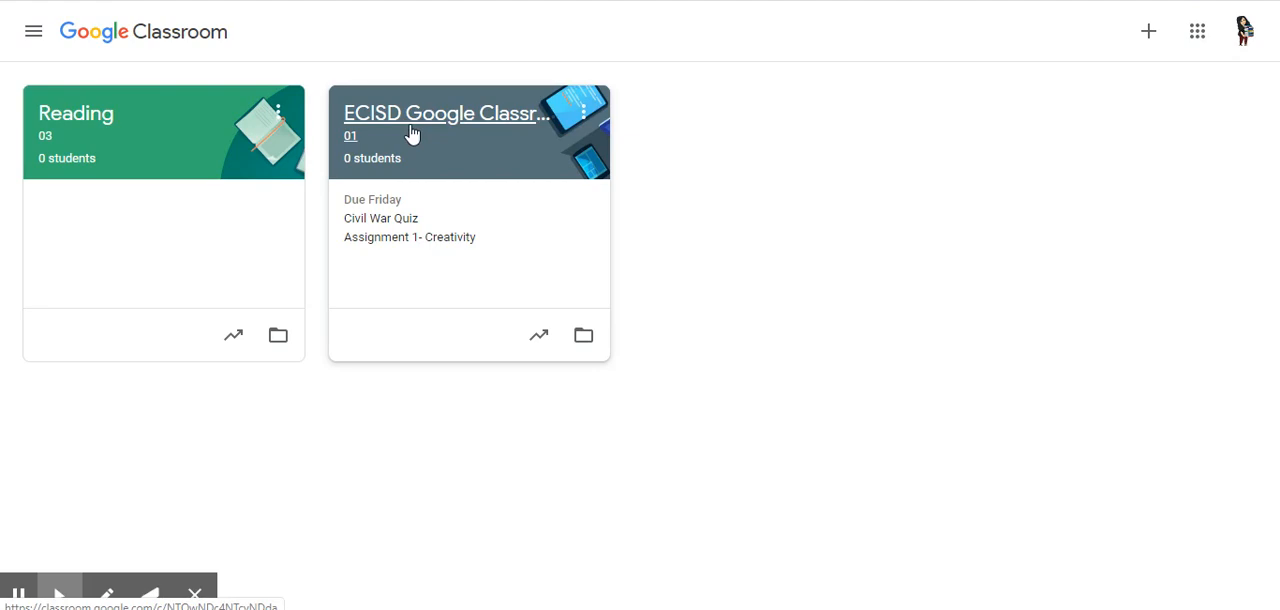
Open the ECISD Google Classroom Learning Series class card to view its Stream.
left_click(458, 109)
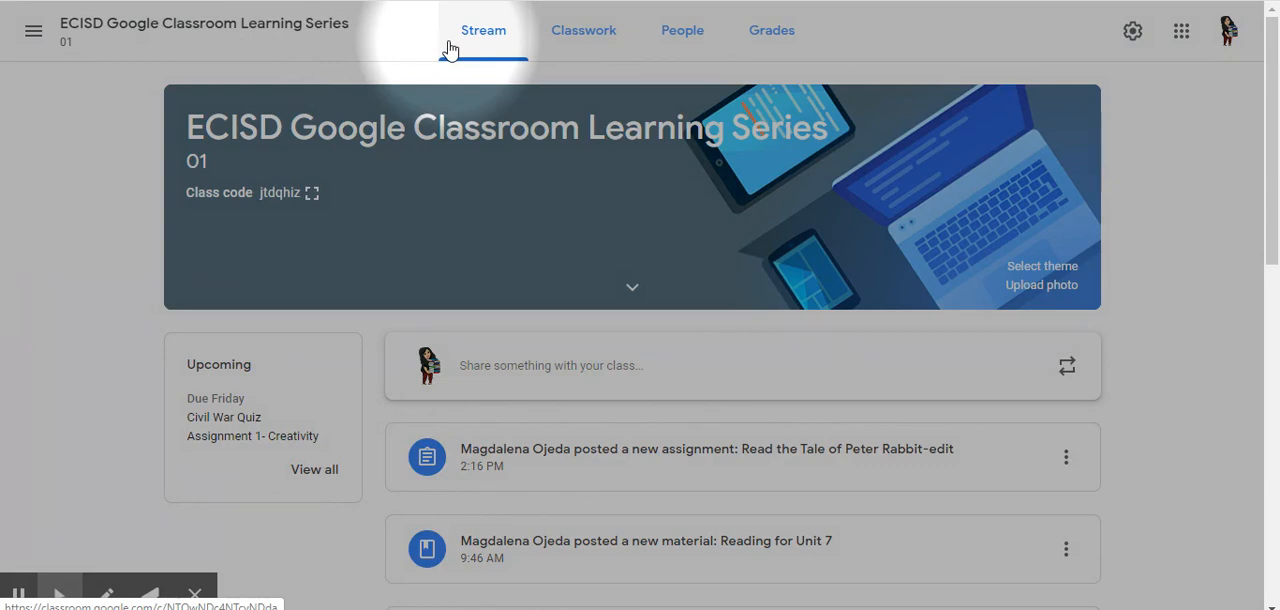
mouse_move(693, 50)
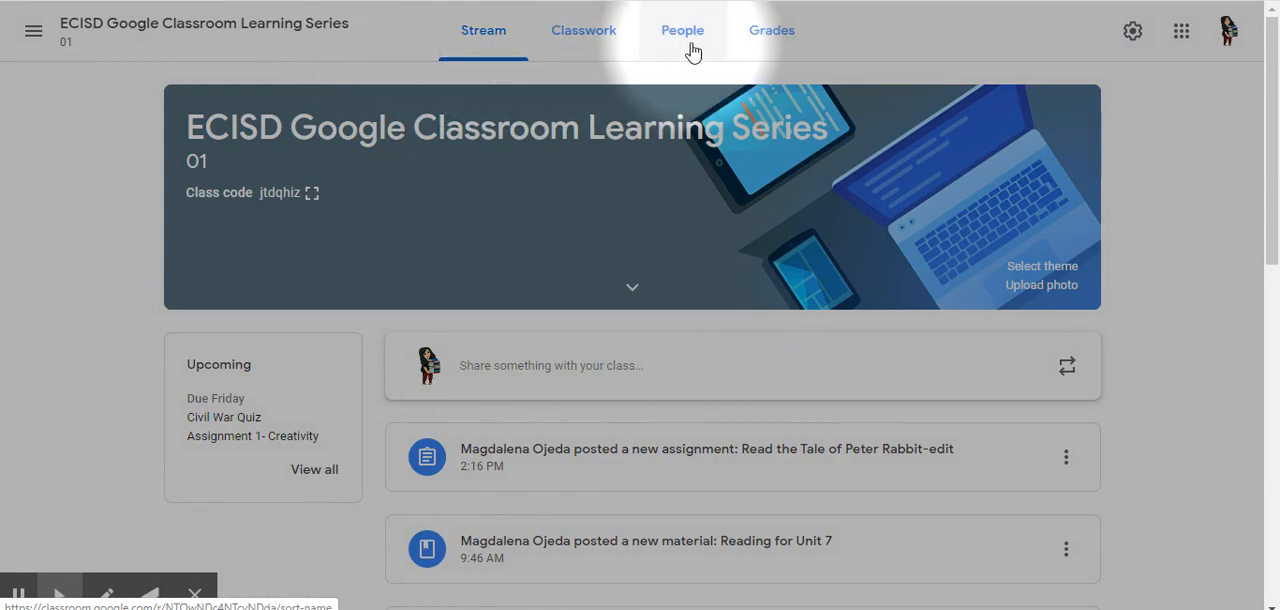
Switch to the People tab to view the class's one teacher and empty student list.
left_click(682, 30)
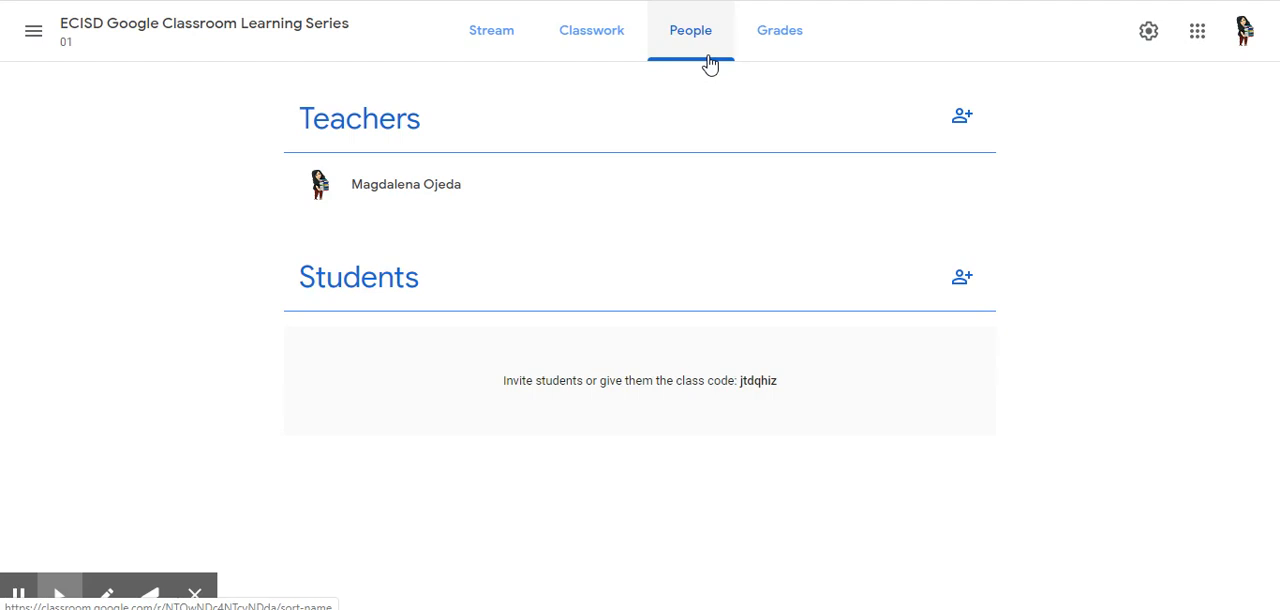
mouse_move(961, 114)
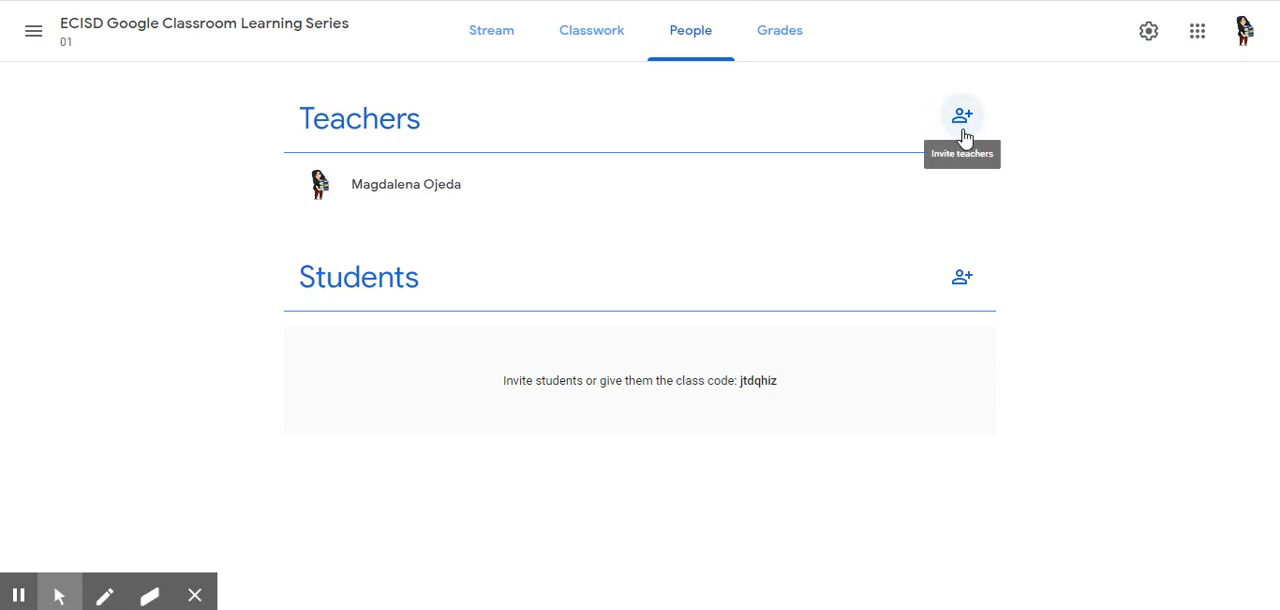
left_click(961, 114)
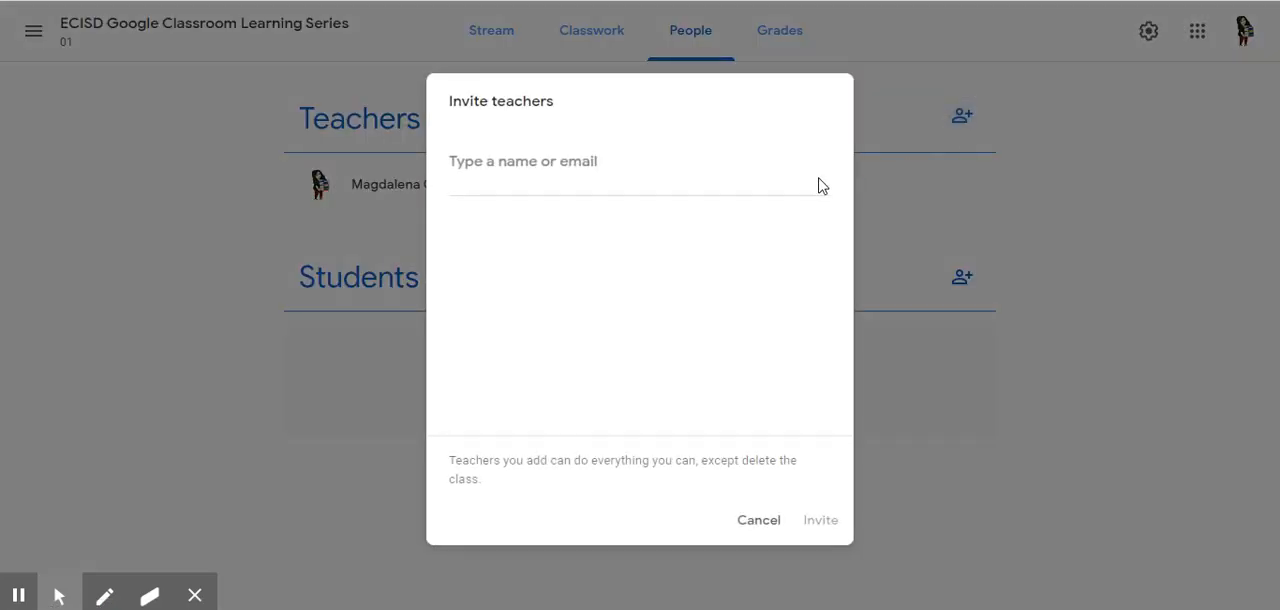
left_click(644, 176)
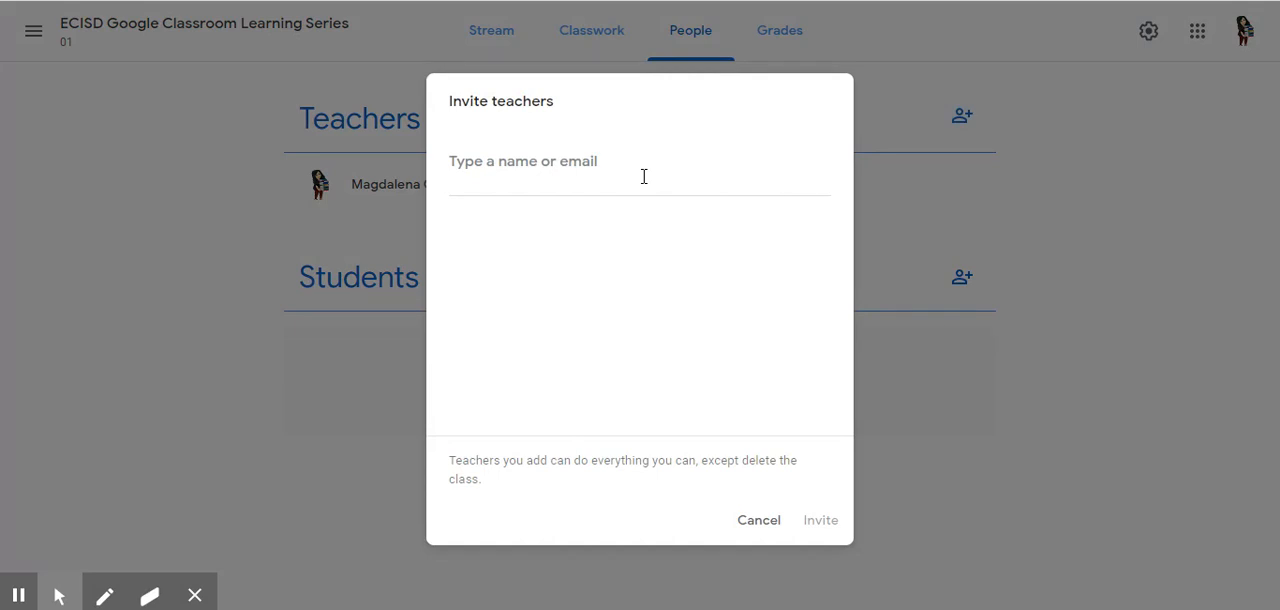
mouse_move(648, 188)
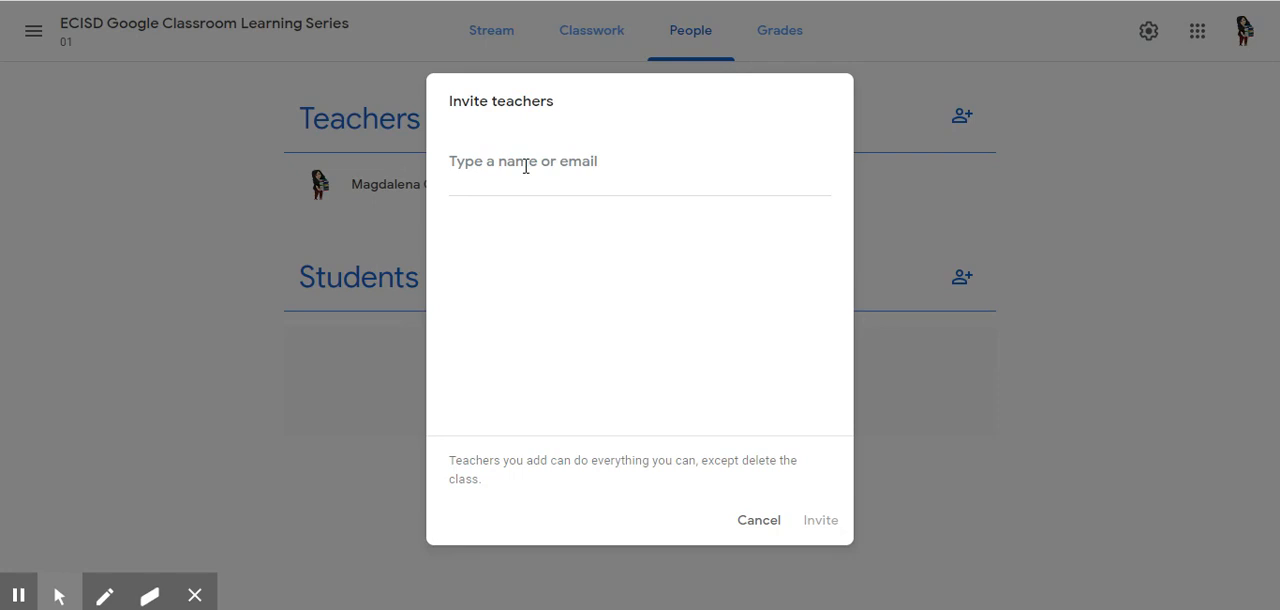
left_click(526, 165)
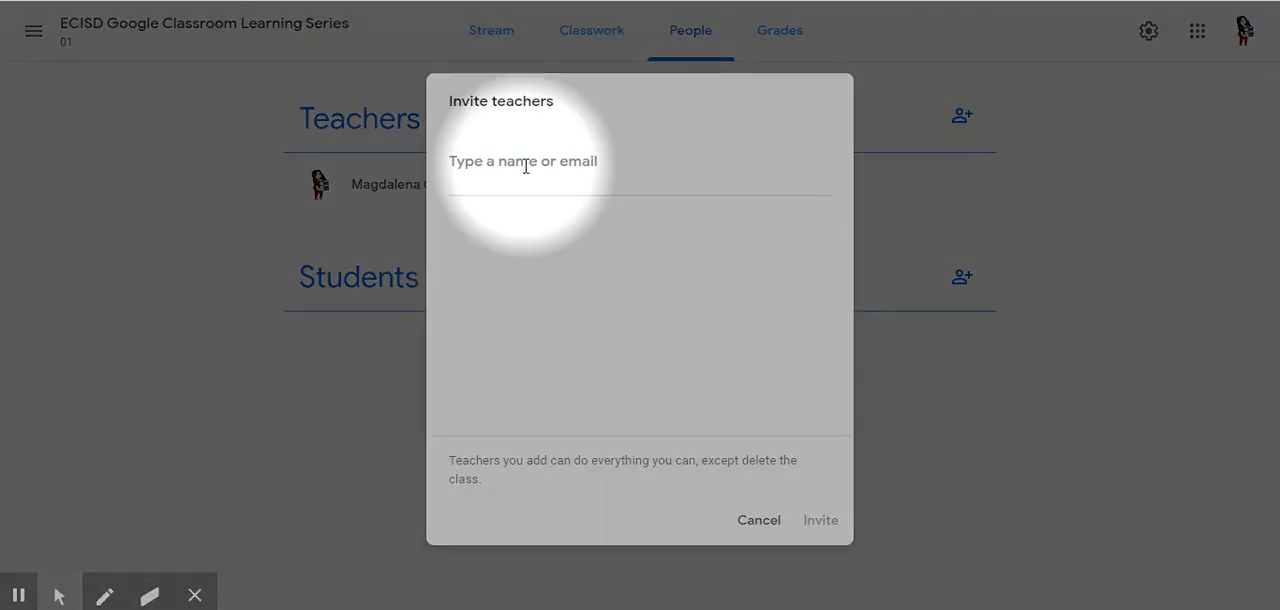
mouse_move(832, 540)
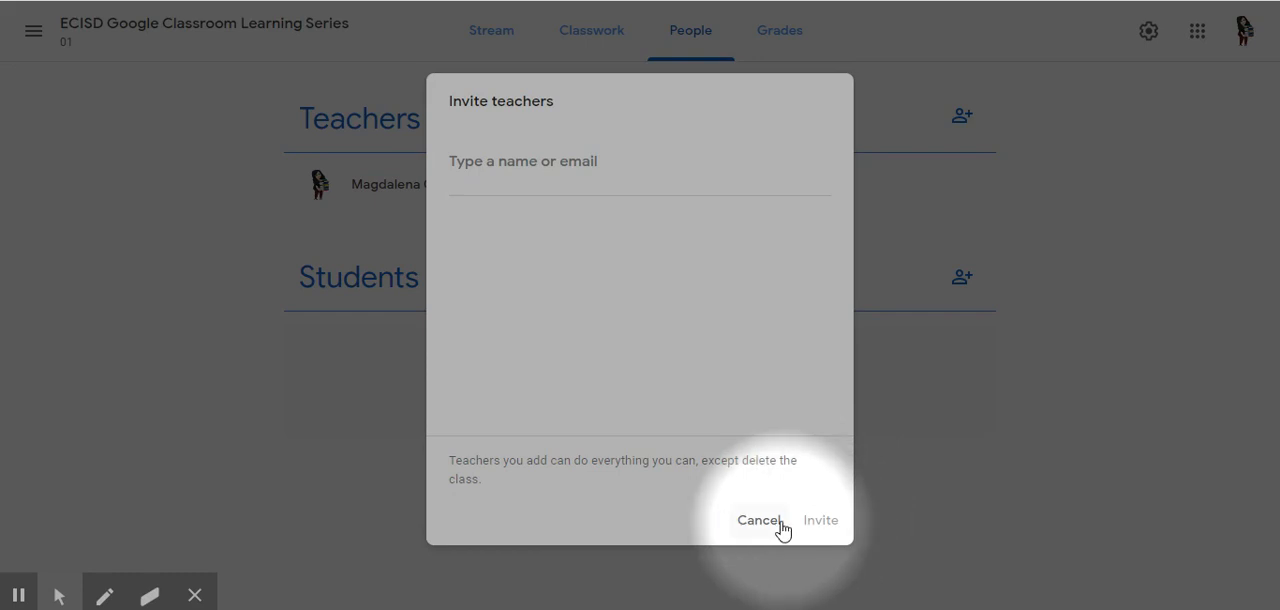
left_click(754, 520)
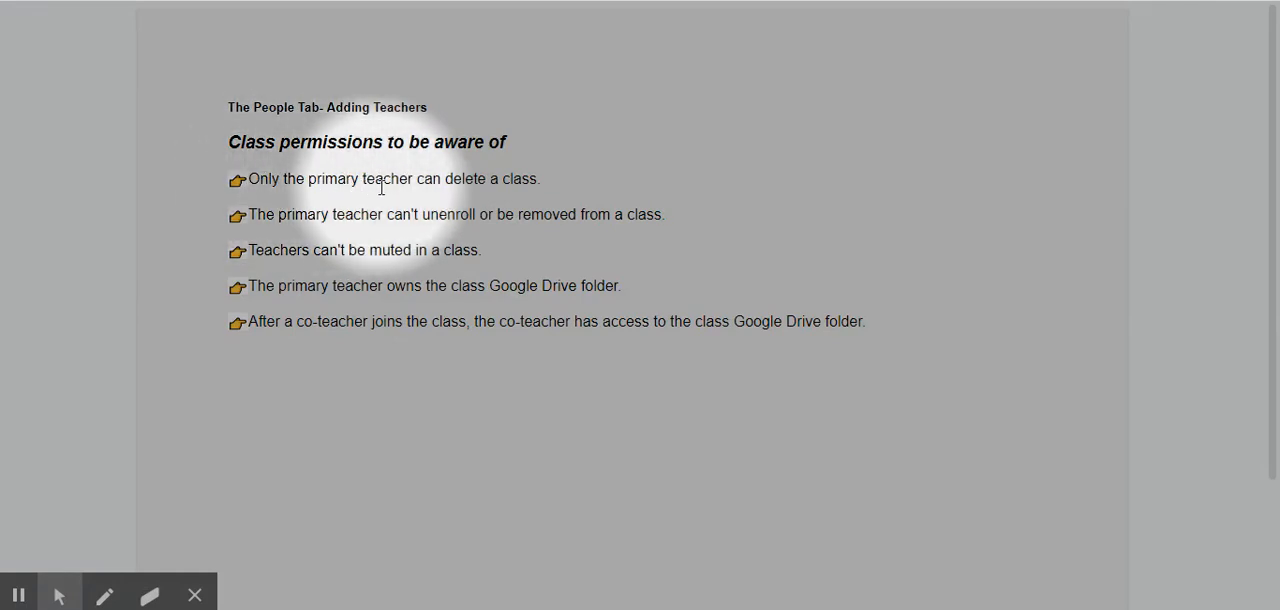
mouse_move(516, 197)
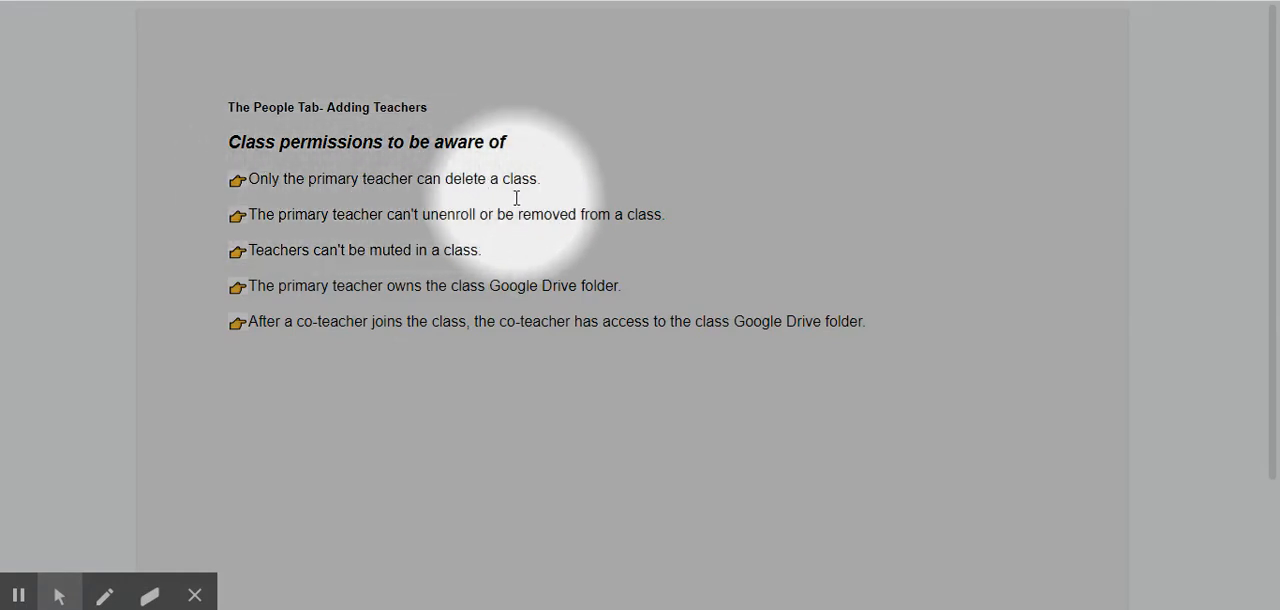
mouse_move(263, 225)
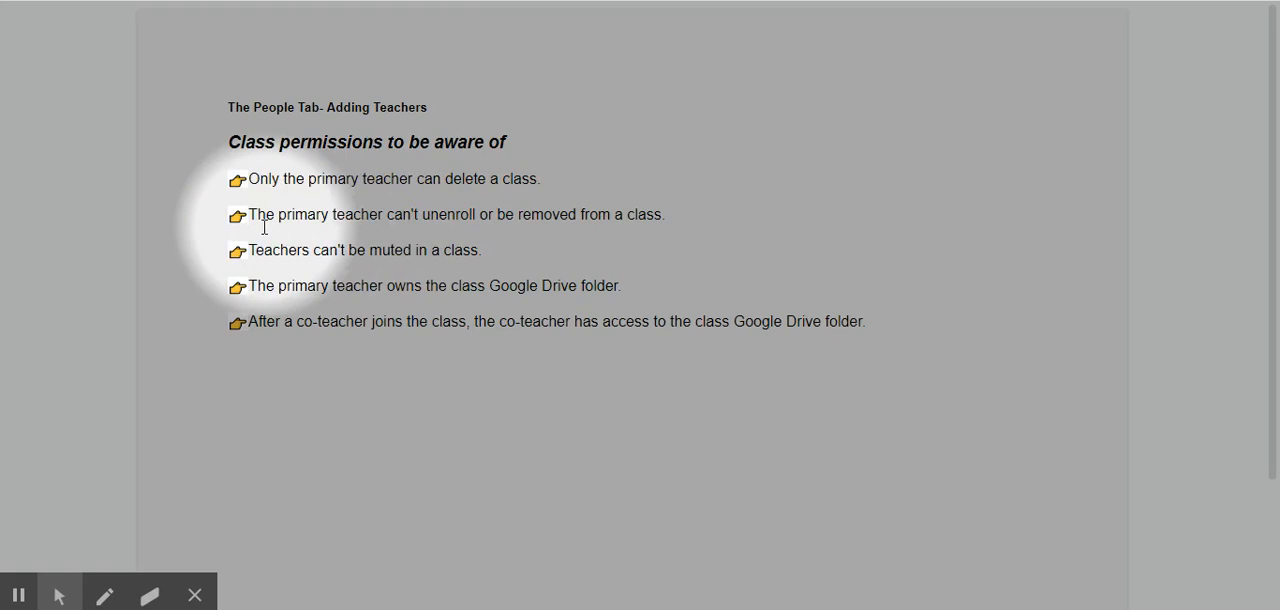
mouse_move(398, 220)
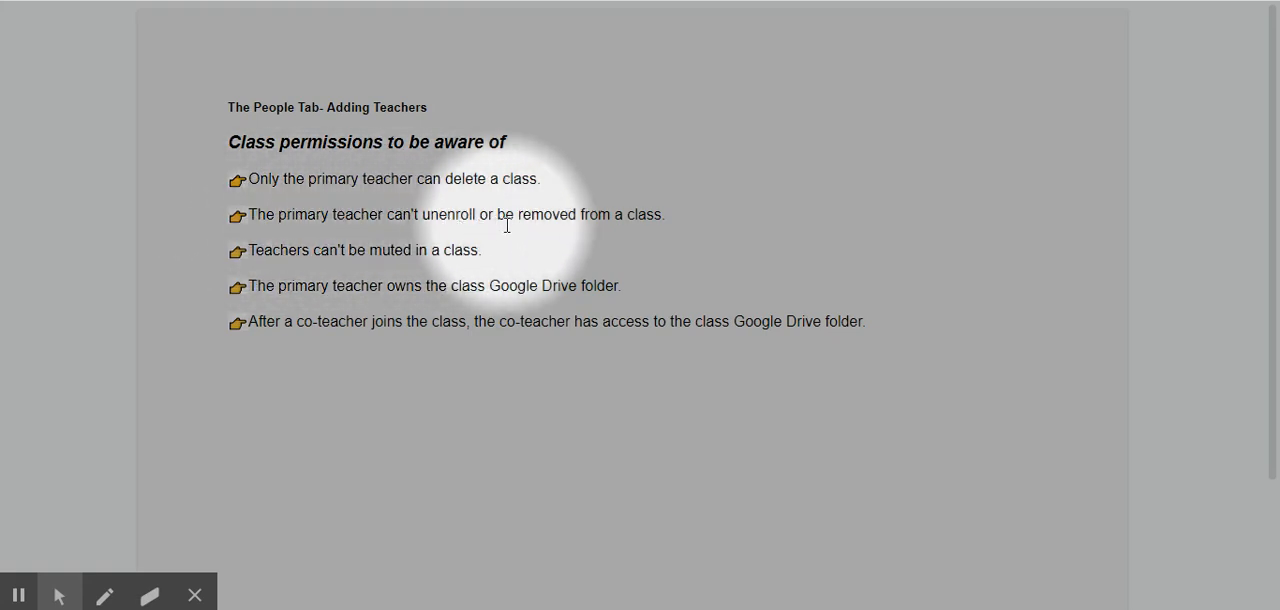
mouse_move(270, 250)
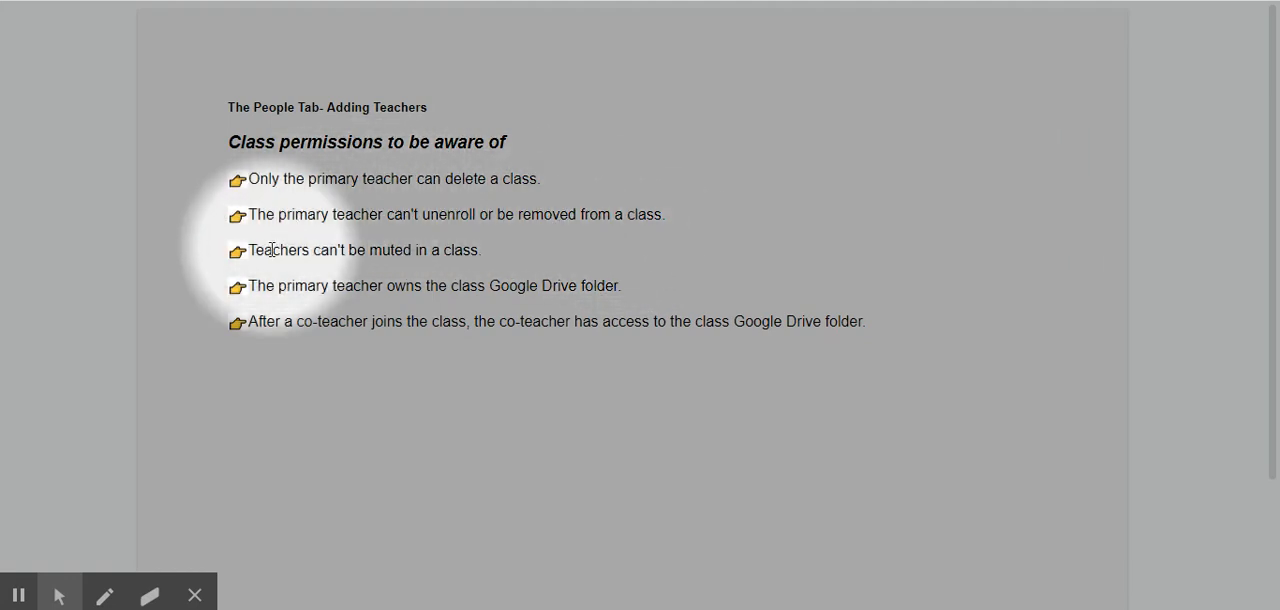
mouse_move(345, 255)
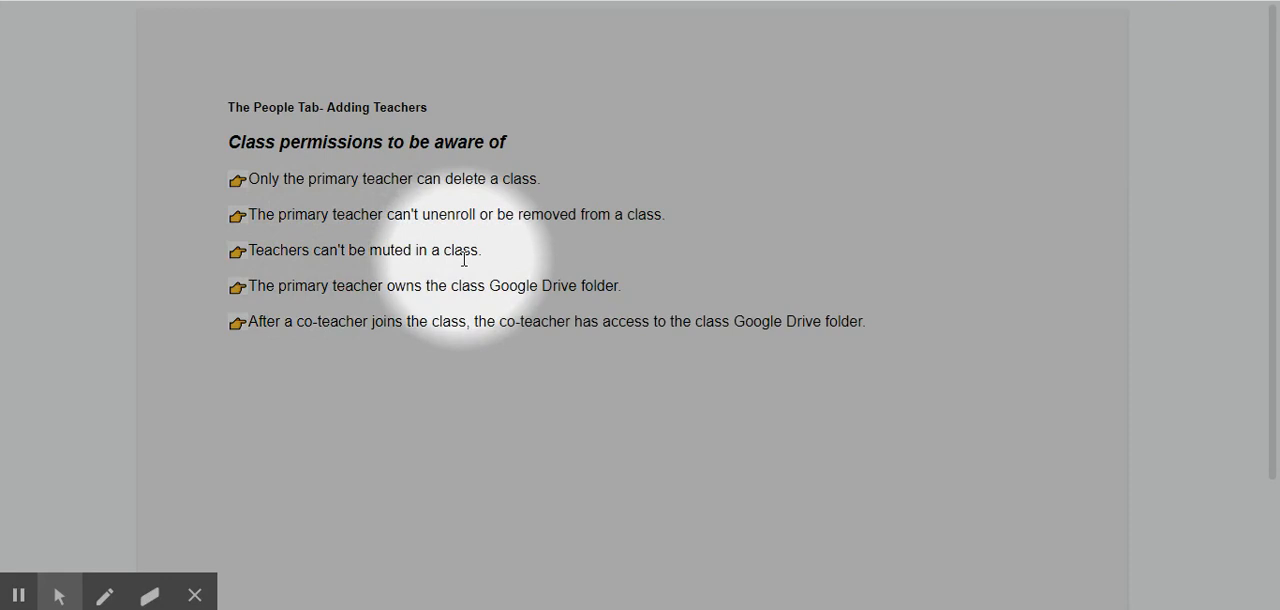
mouse_move(300, 295)
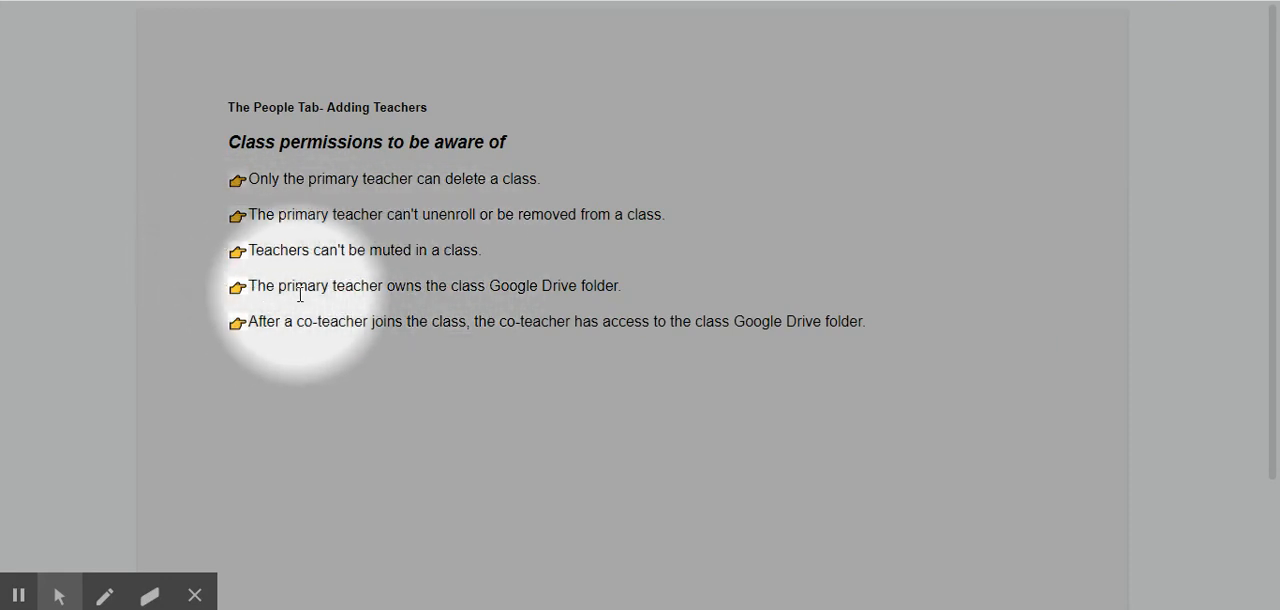
mouse_move(462, 296)
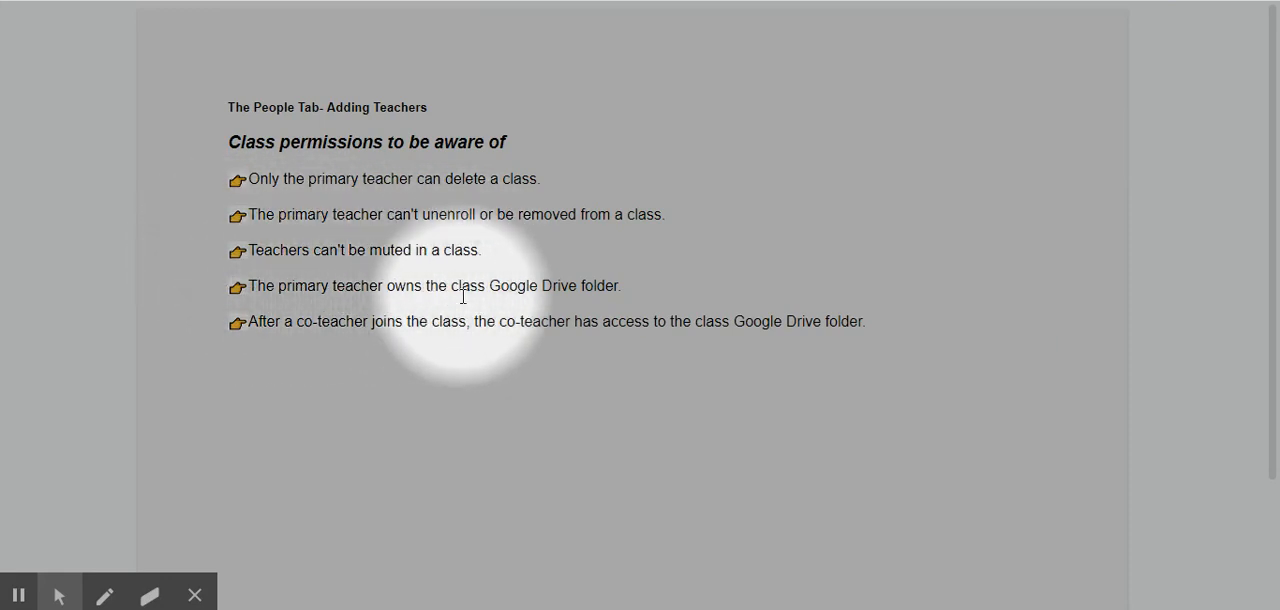
mouse_move(613, 297)
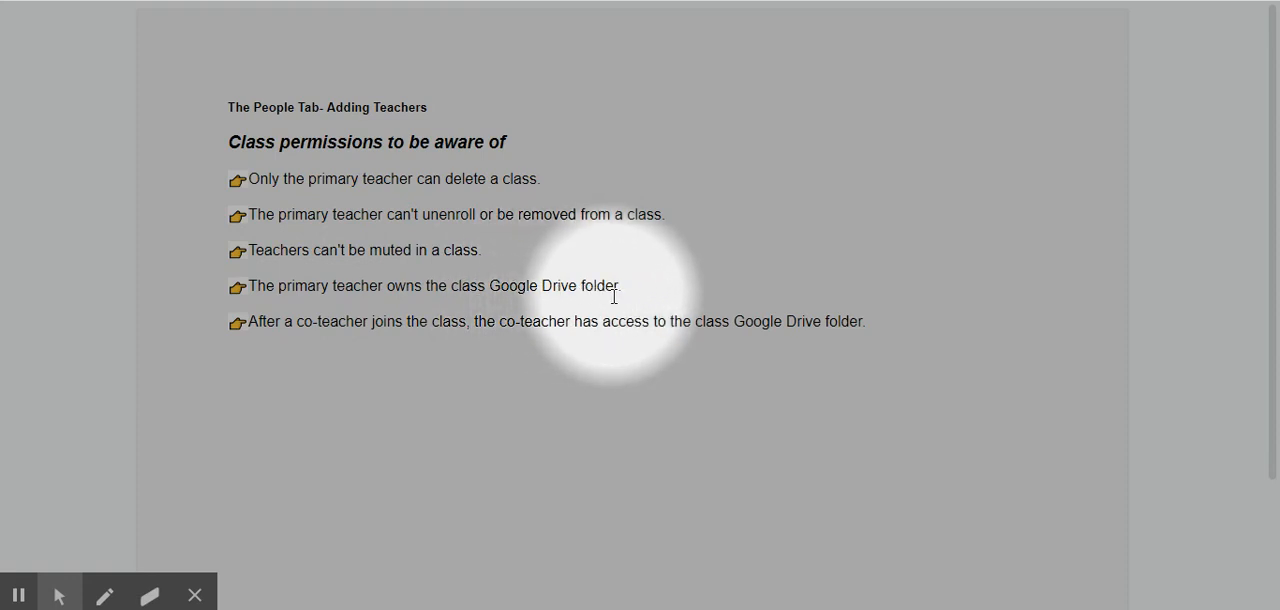
mouse_move(263, 336)
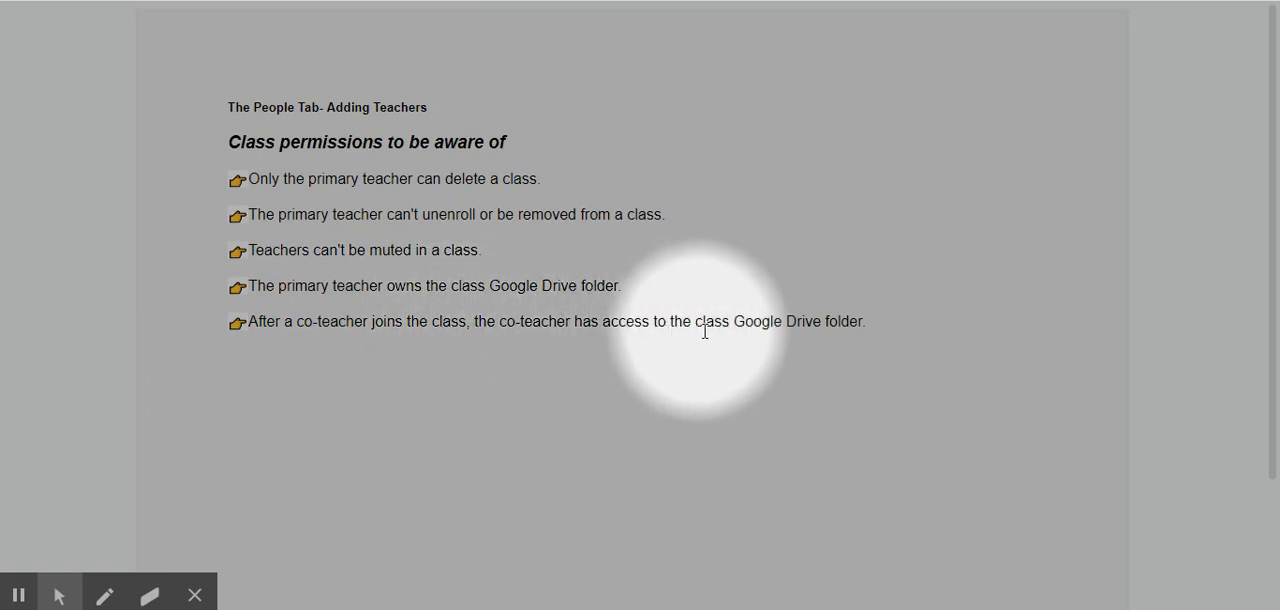
mouse_move(848, 327)
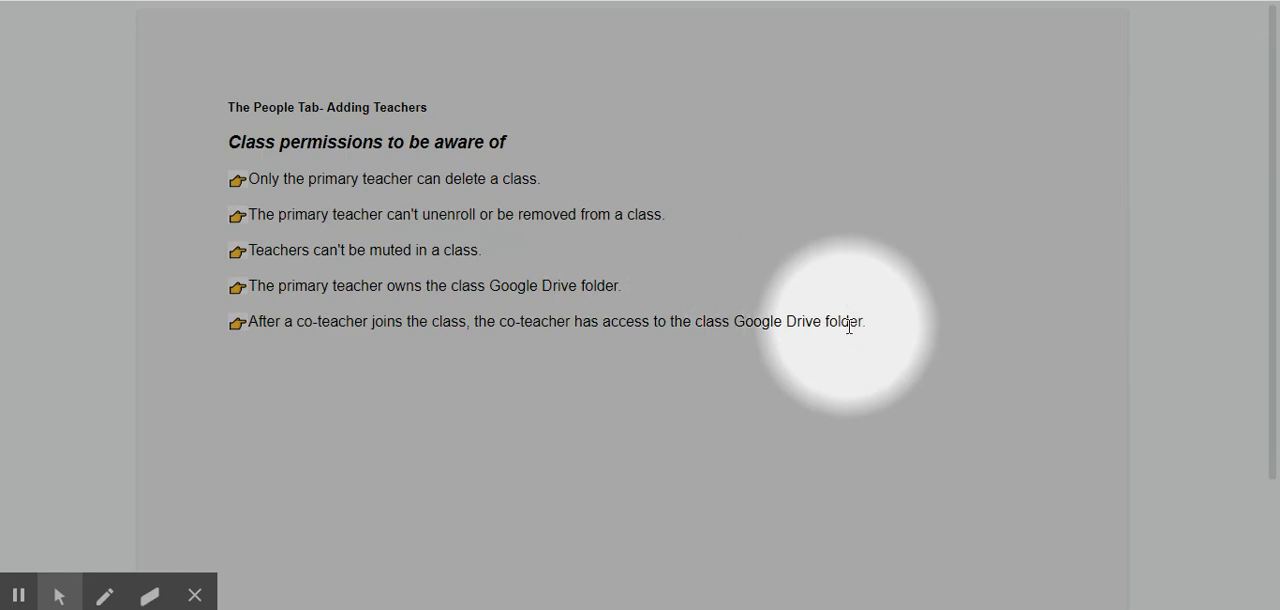